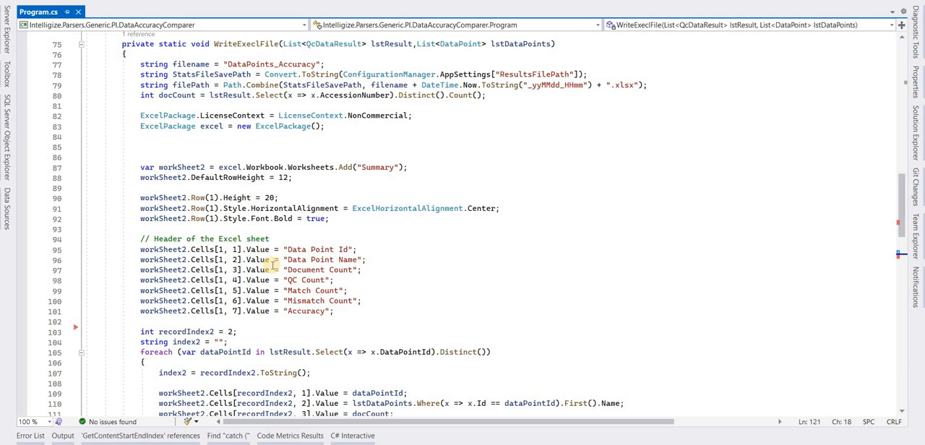
mouse_move(308, 185)
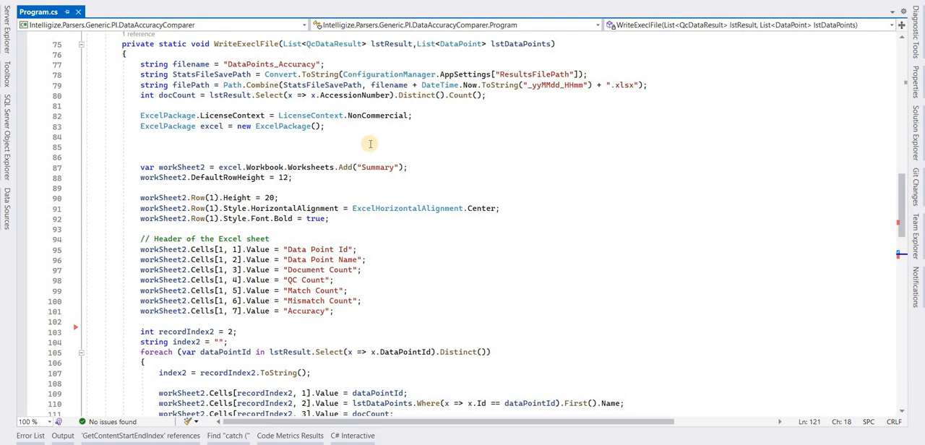
mouse_move(916, 127)
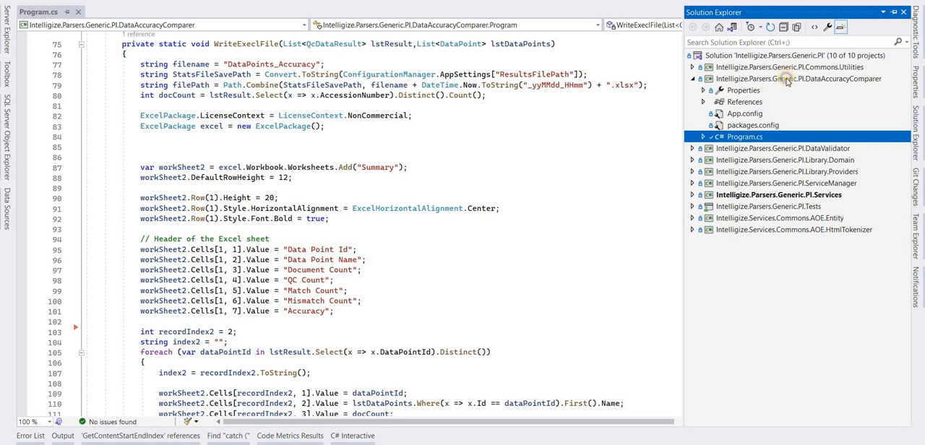
- Look up the EPPlus package in the NuGet Browse list for DataAccuracyComparer, then return to Program.cs
right_click(798, 78)
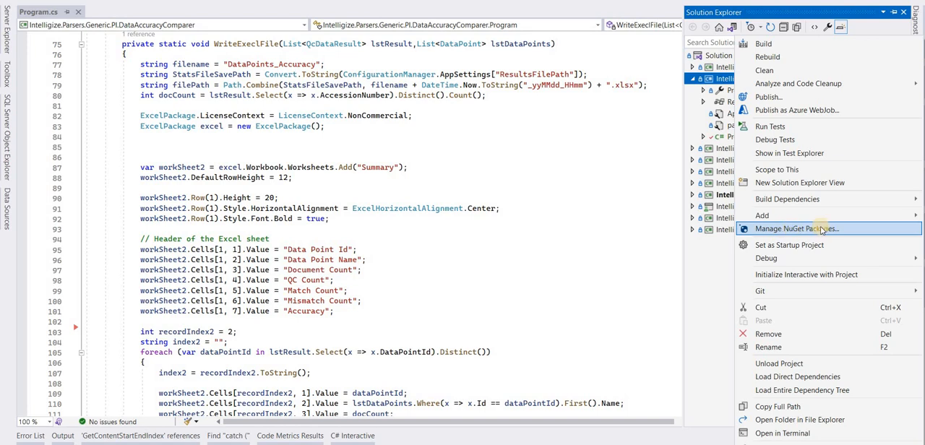
left_click(795, 228)
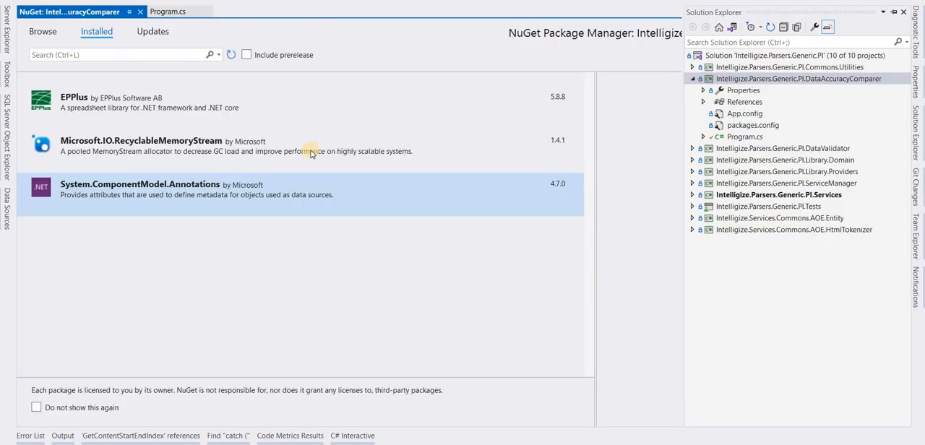
left_click(41, 31)
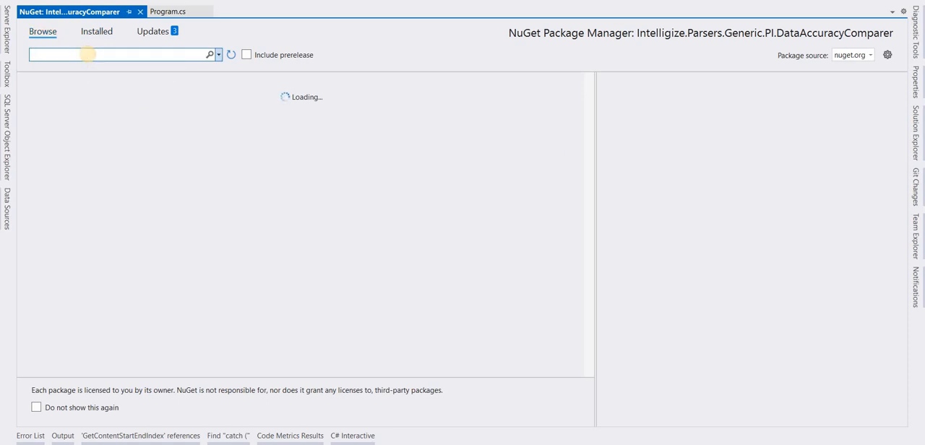
type("Epplus")
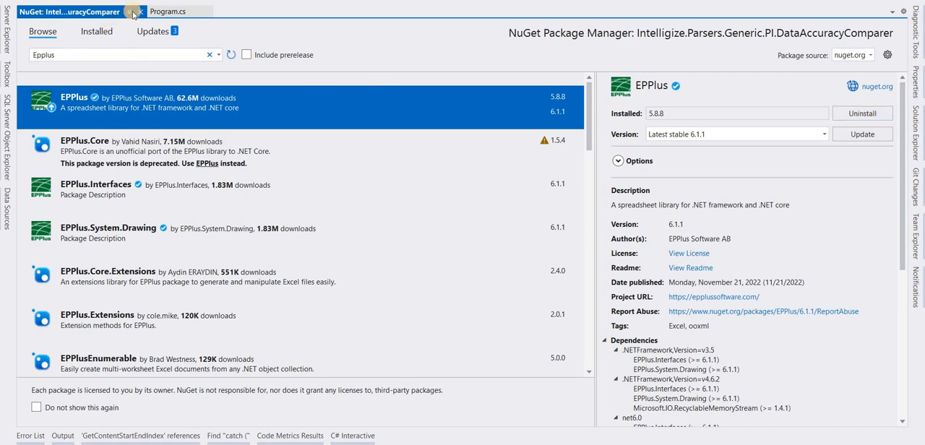
left_click(168, 11)
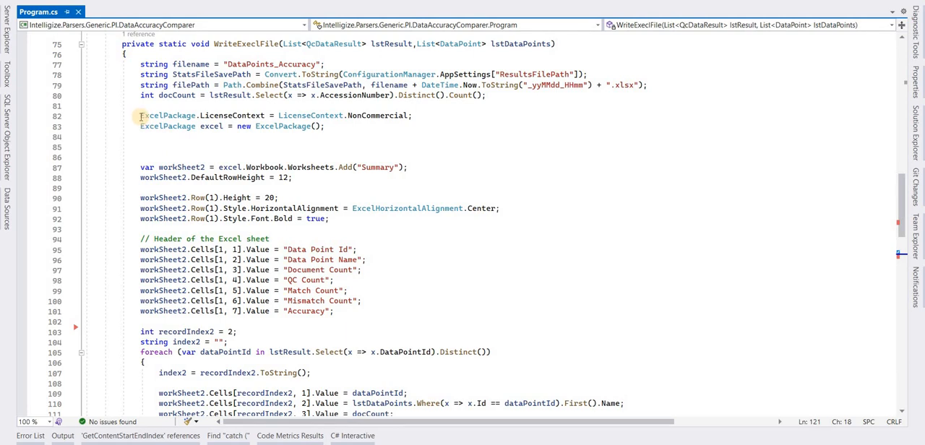
left_click_drag(140, 116, 324, 136)
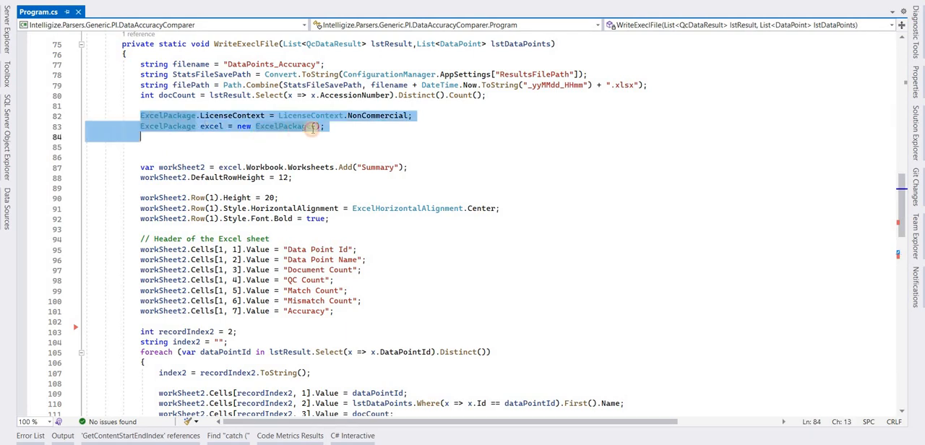
left_click(324, 127)
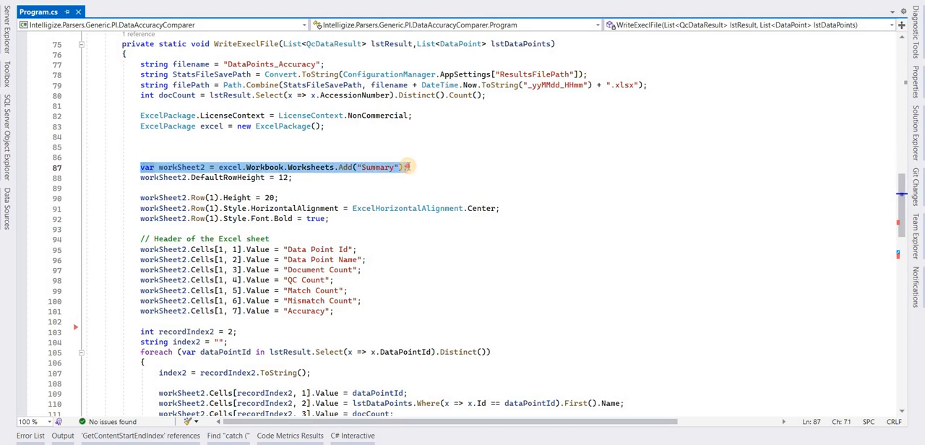
left_click(408, 168)
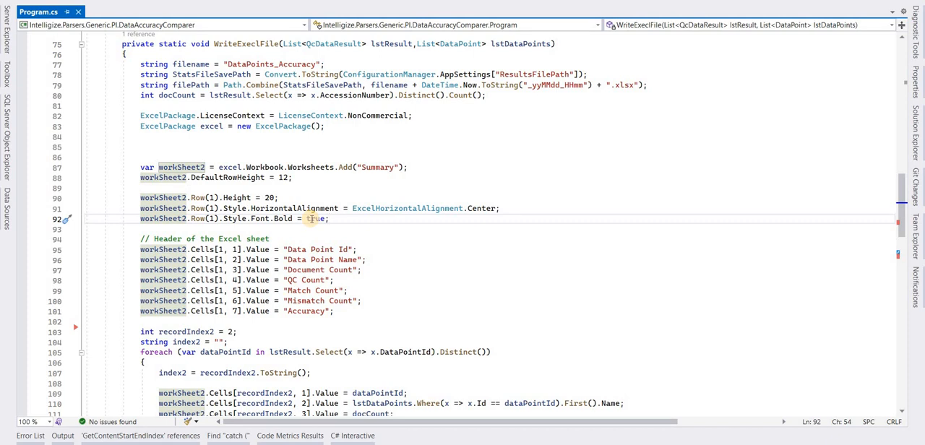
mouse_move(314, 220)
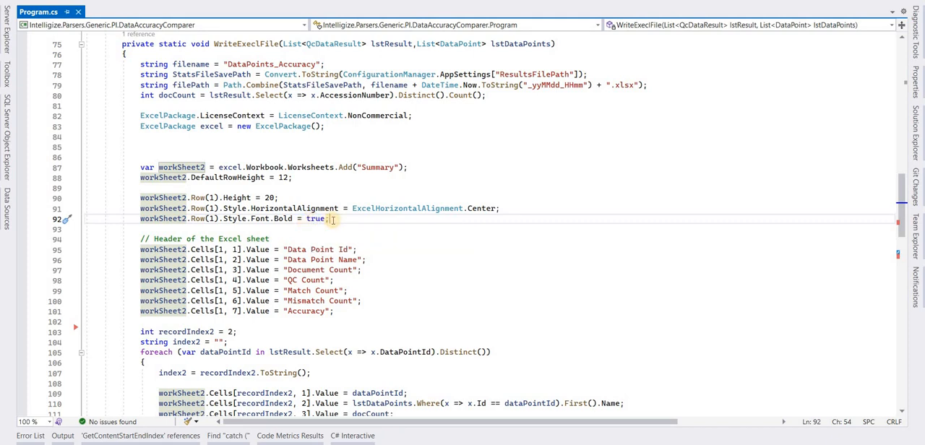
scroll("down", 3)
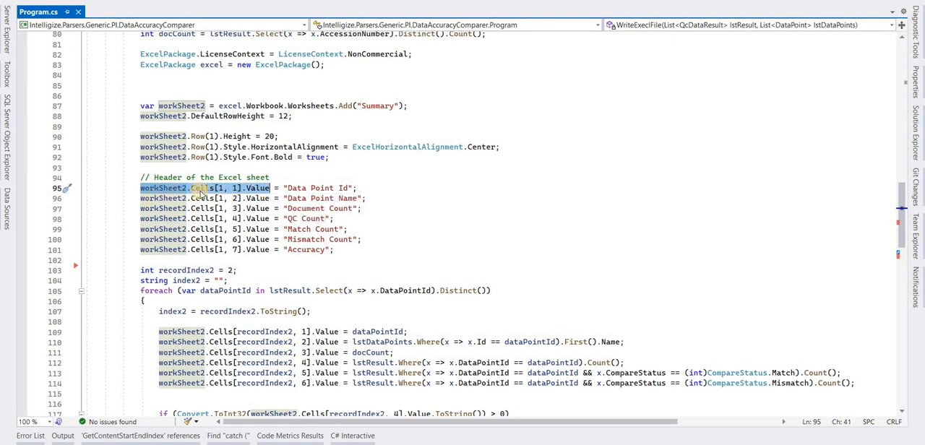
mouse_move(225, 187)
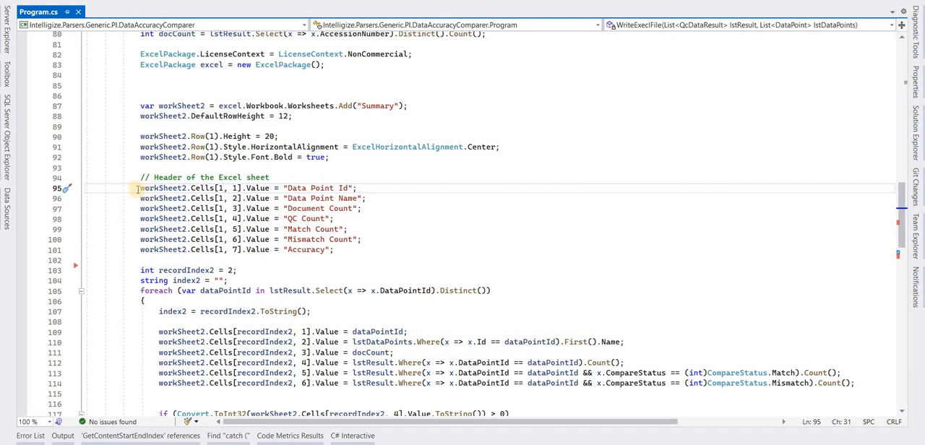
left_click_drag(141, 188, 354, 240)
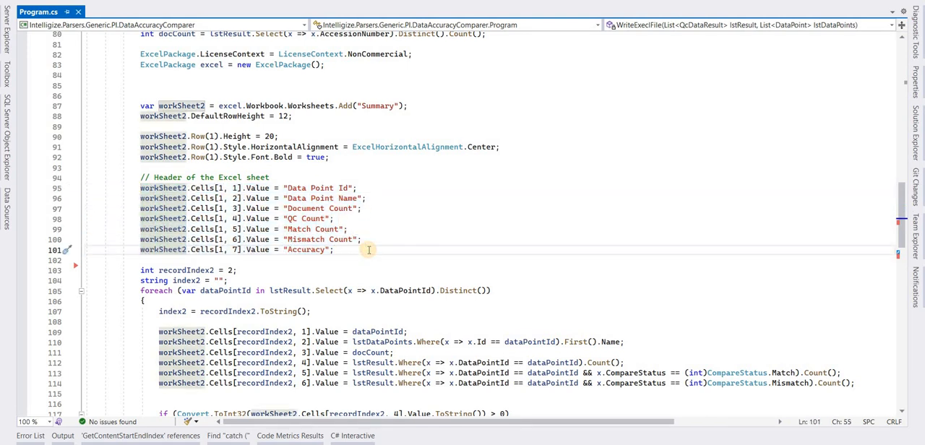
scroll("down", 3)
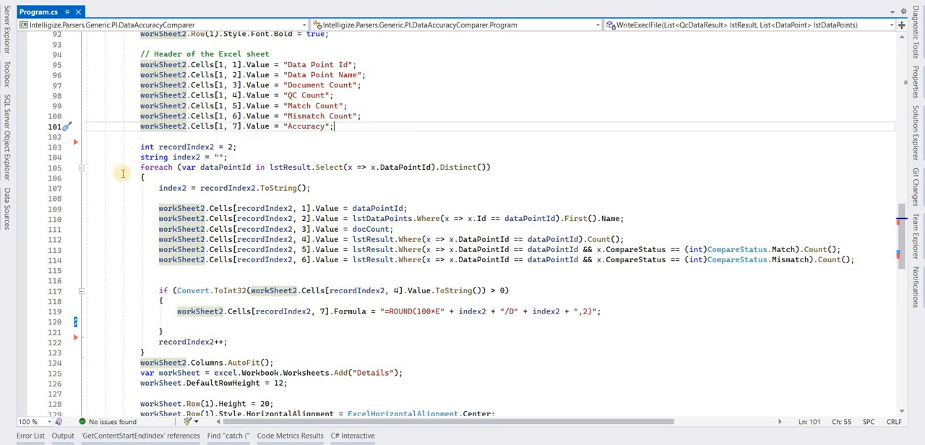
mouse_move(451, 147)
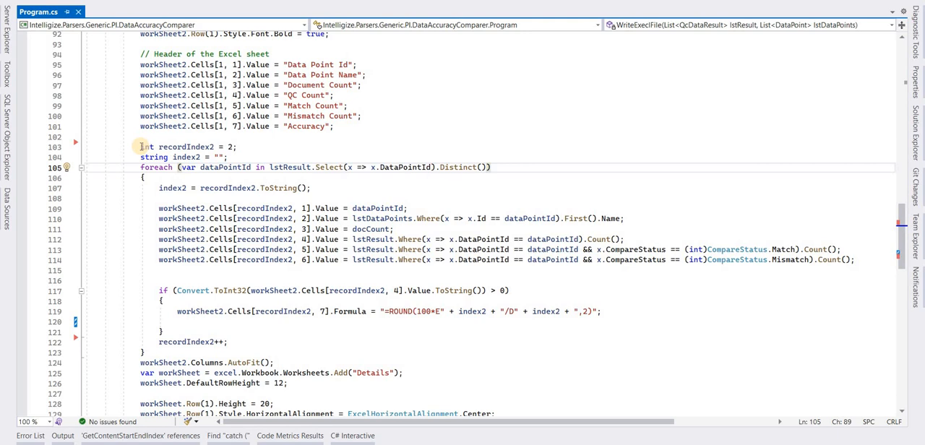
- Review the recordIndex2 = 2 row-counter declaration before the Summary loop
left_click(210, 148)
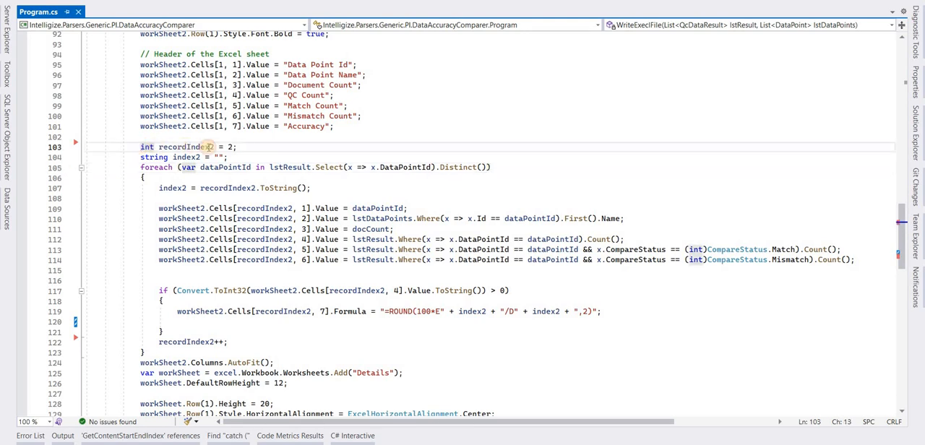
triple_click(181, 148)
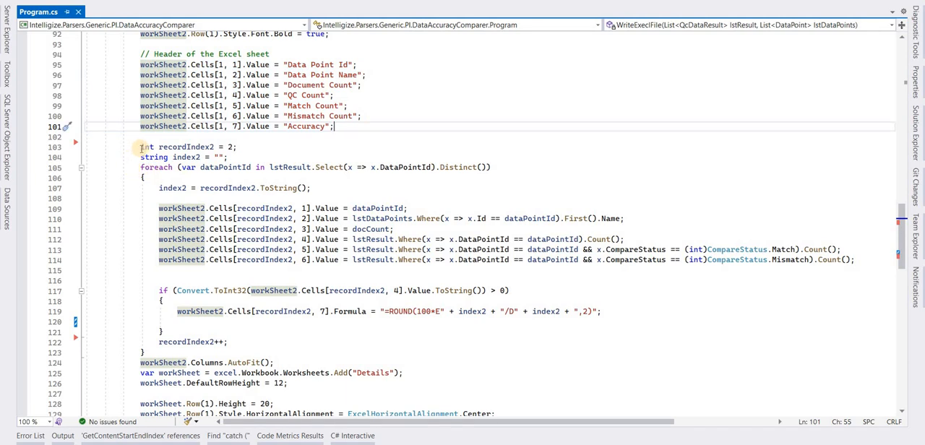
double_click(185, 147)
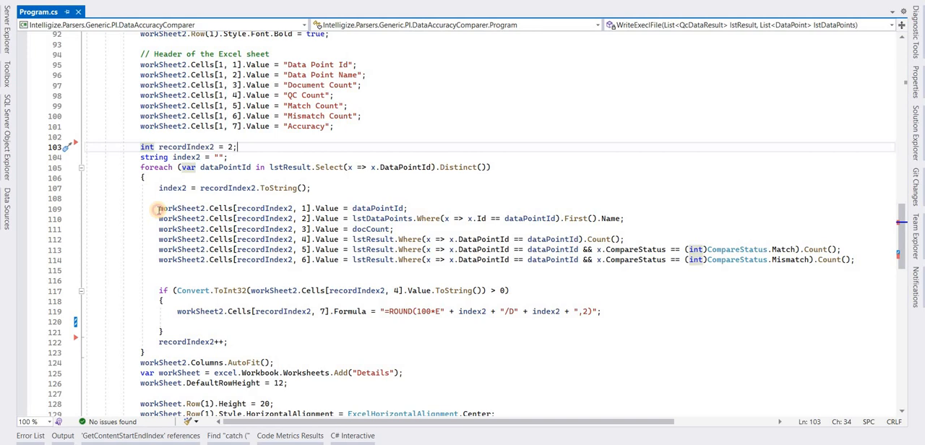
- Highlight every use of recordIndex2 across the cell assignments and the increment line
left_click(191, 208)
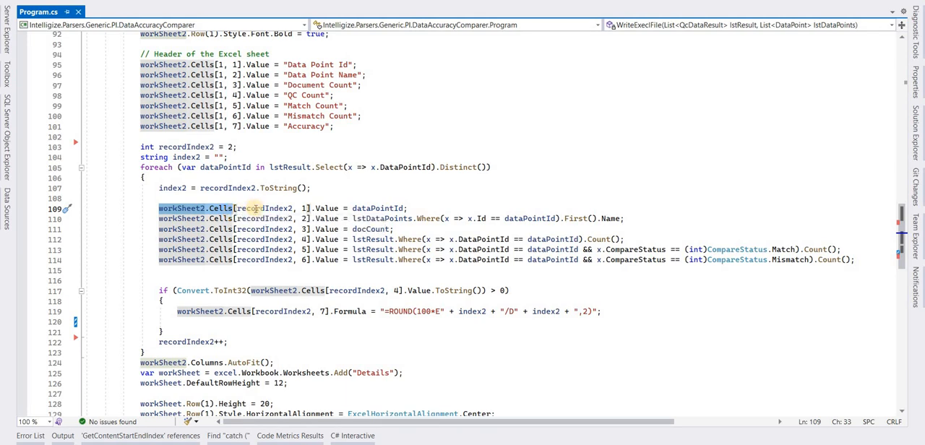
double_click(265, 209)
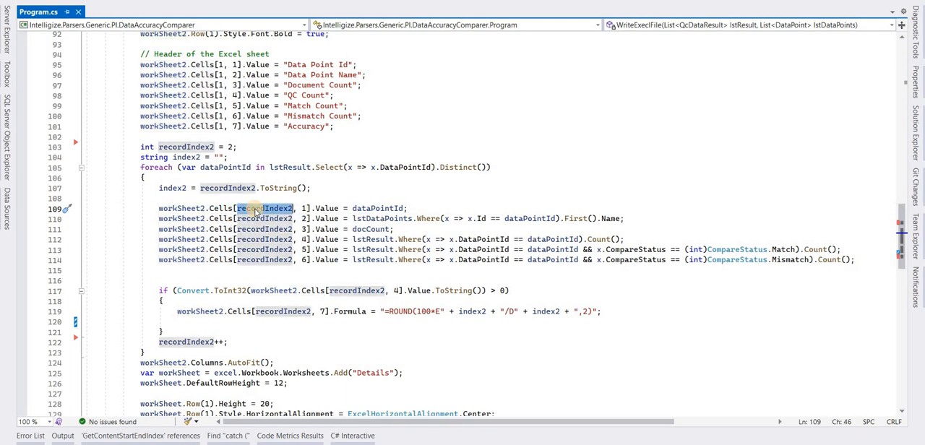
mouse_move(266, 208)
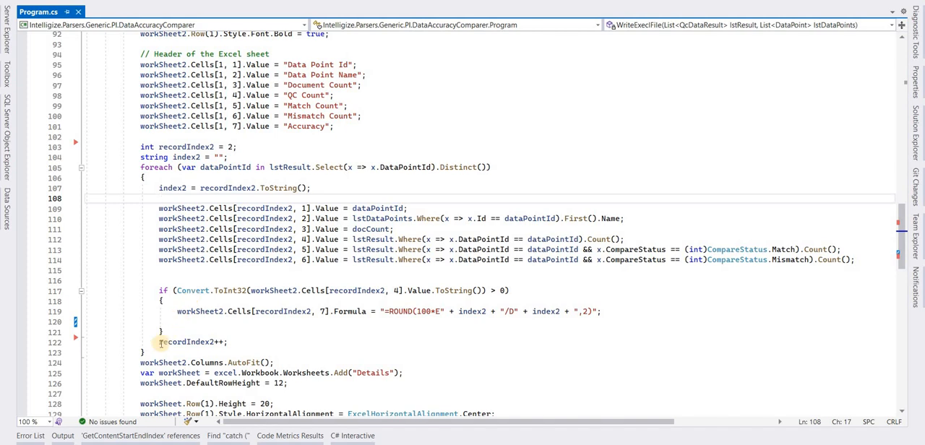
double_click(190, 343)
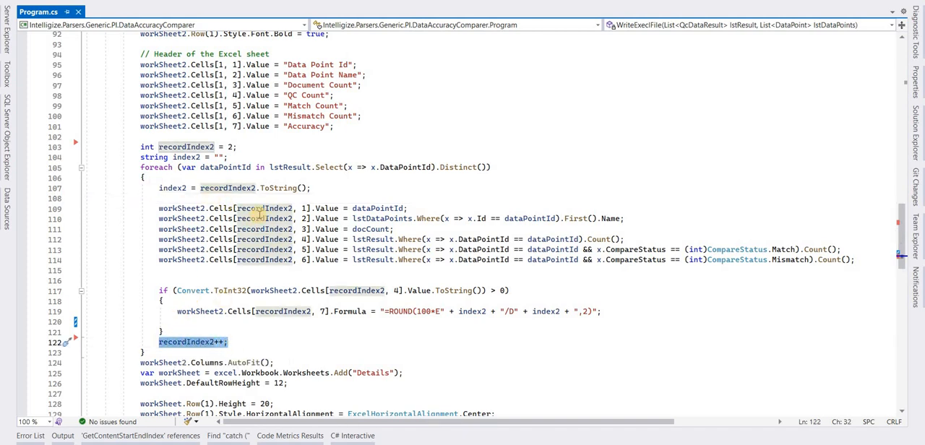
mouse_move(263, 208)
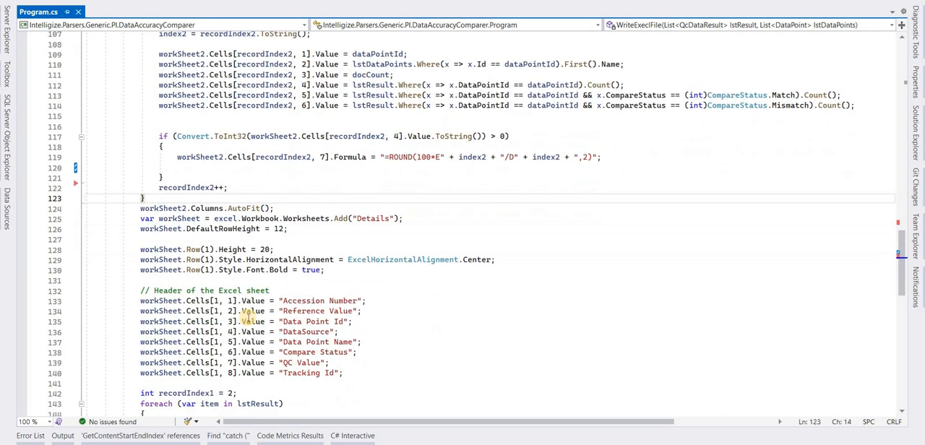
scroll("down", 3)
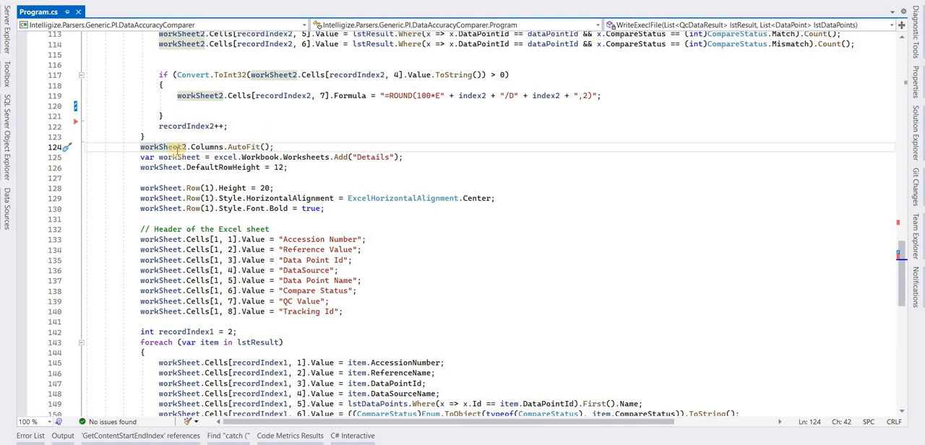
left_click(286, 156)
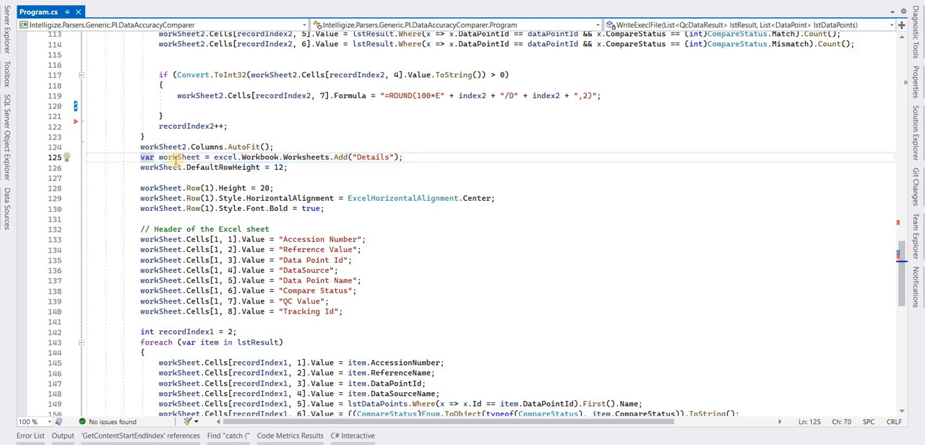
mouse_move(179, 156)
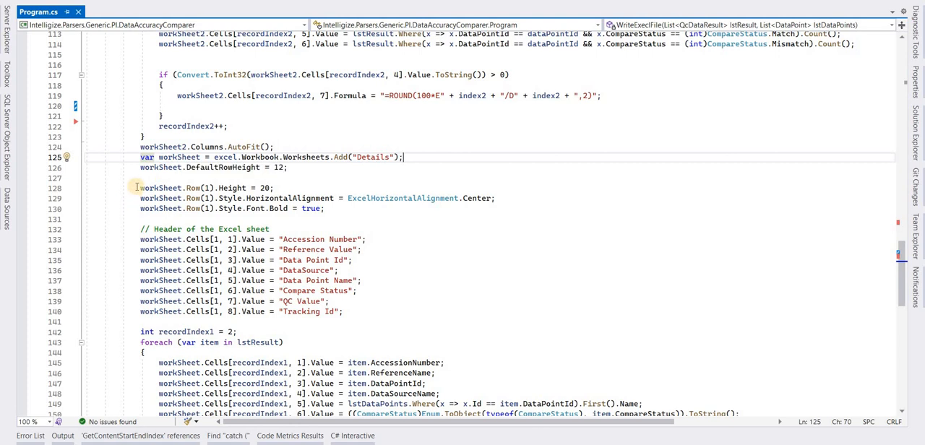
left_click_drag(140, 187, 326, 208)
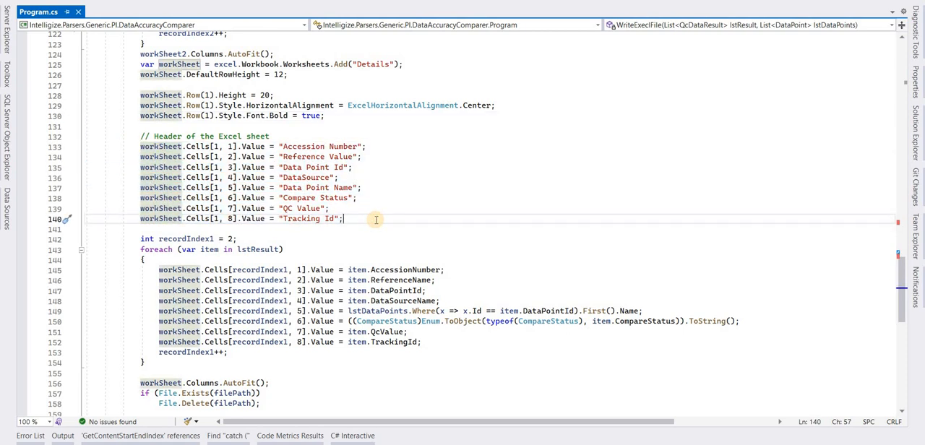
scroll("down", 3)
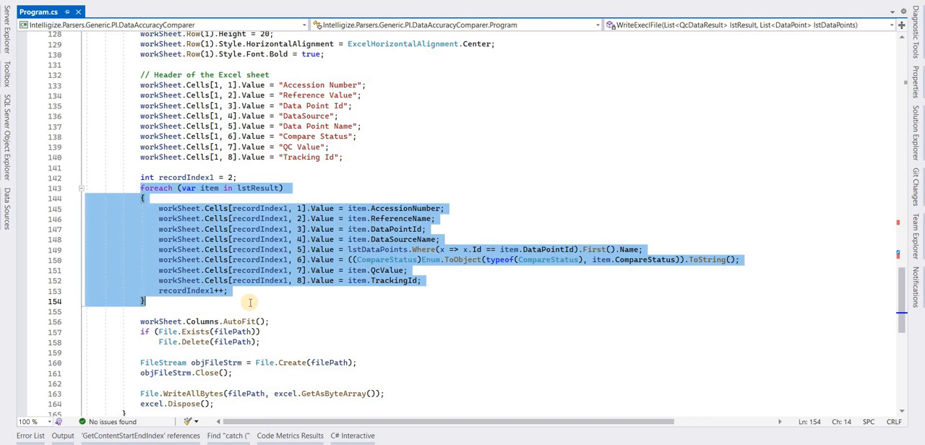
- Add excel.Dispose(); after File.WriteAllBytes(filePath, excel.GetAsByteArray());
scroll("down", 3)
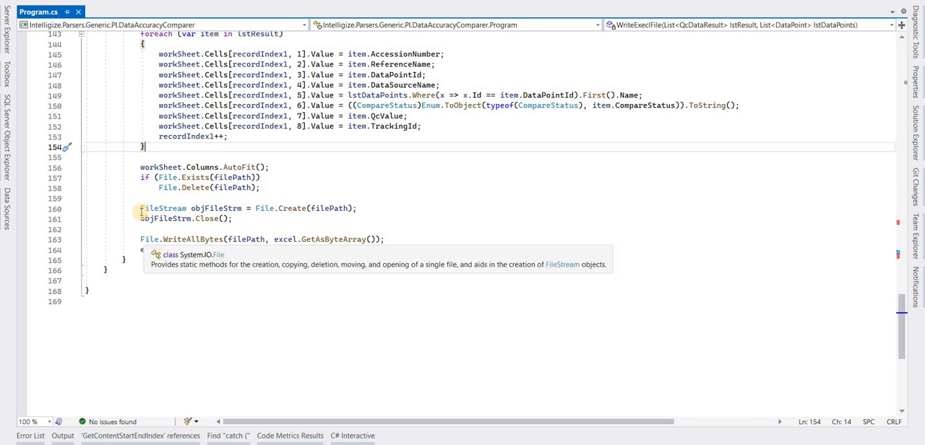
type("excel.Dispose();")
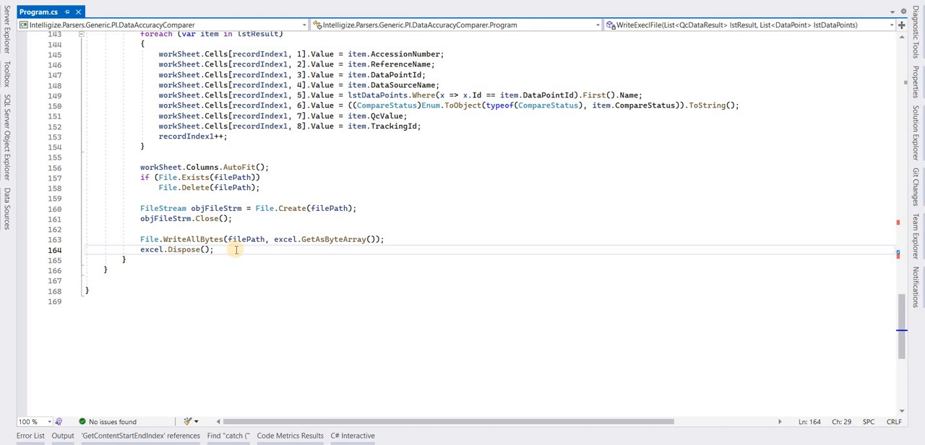
mouse_move(277, 274)
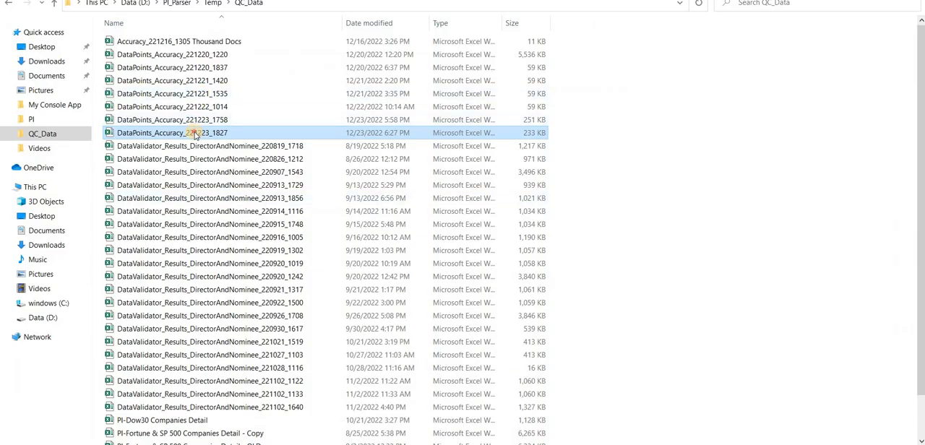
- Open the latest DataPoints_Accuracy workbook from QC_Data in Excel
double_click(171, 132)
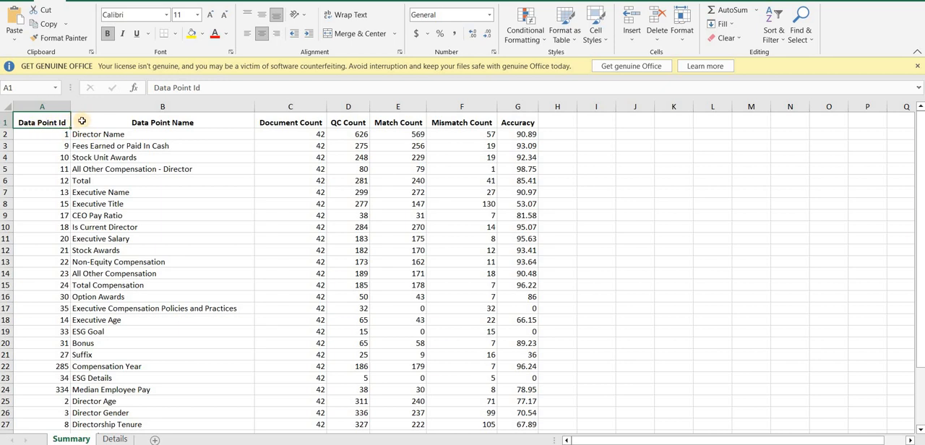
mouse_move(230, 145)
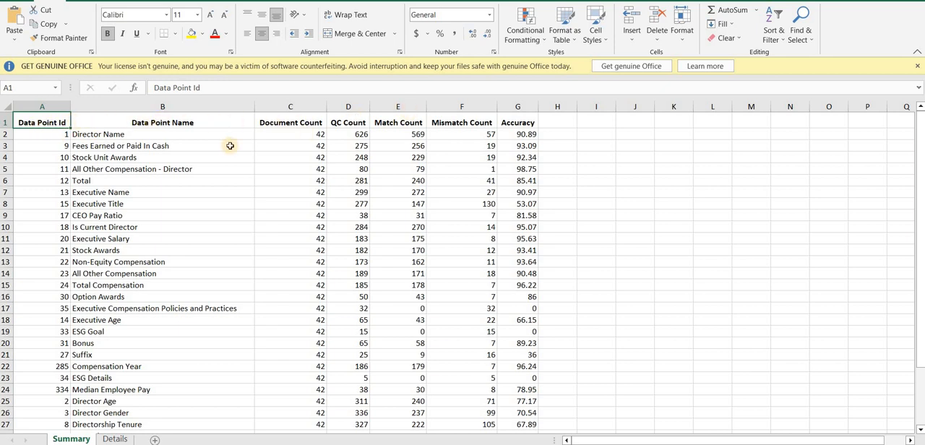
mouse_move(116, 210)
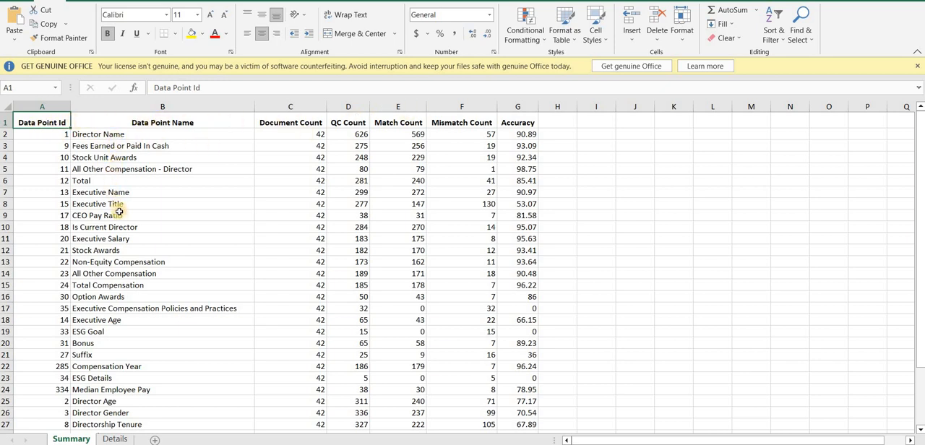
mouse_move(382, 259)
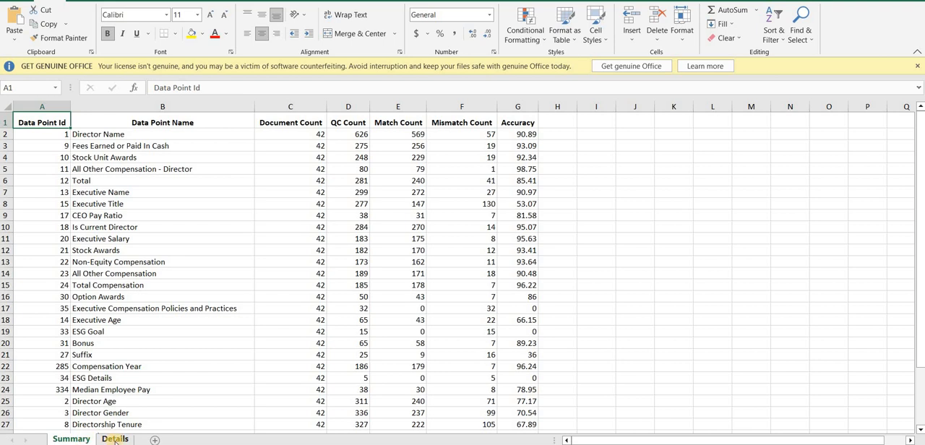
left_click(116, 439)
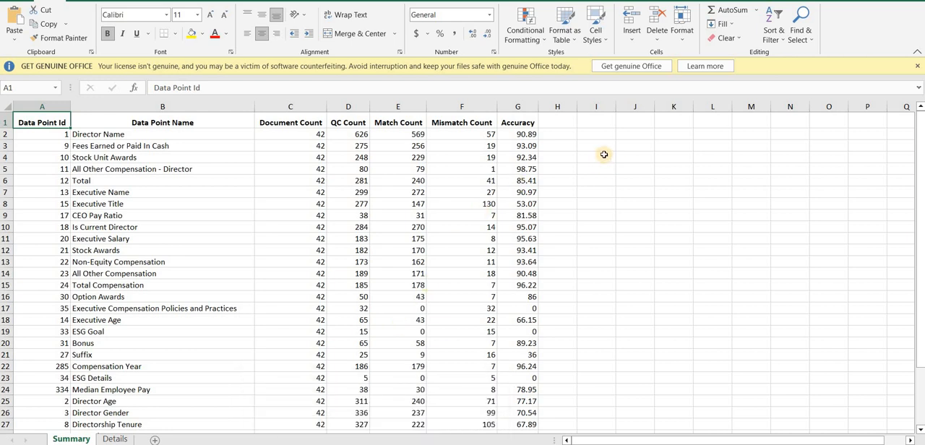
left_click(517, 133)
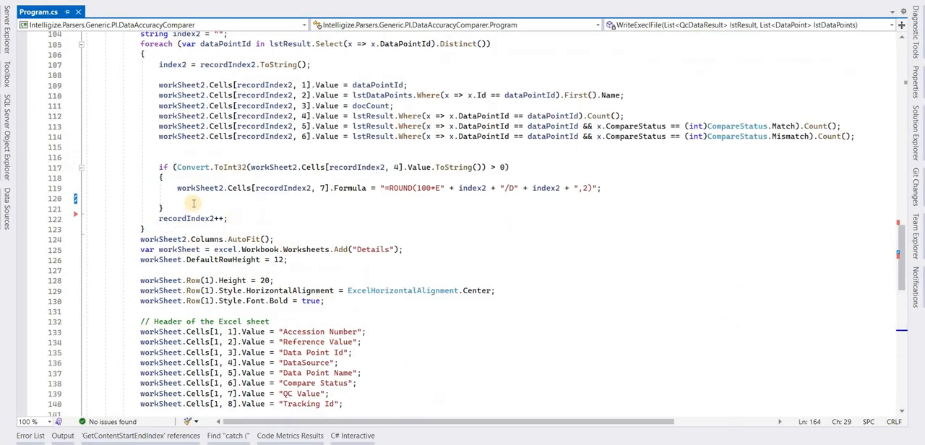
left_click(327, 188)
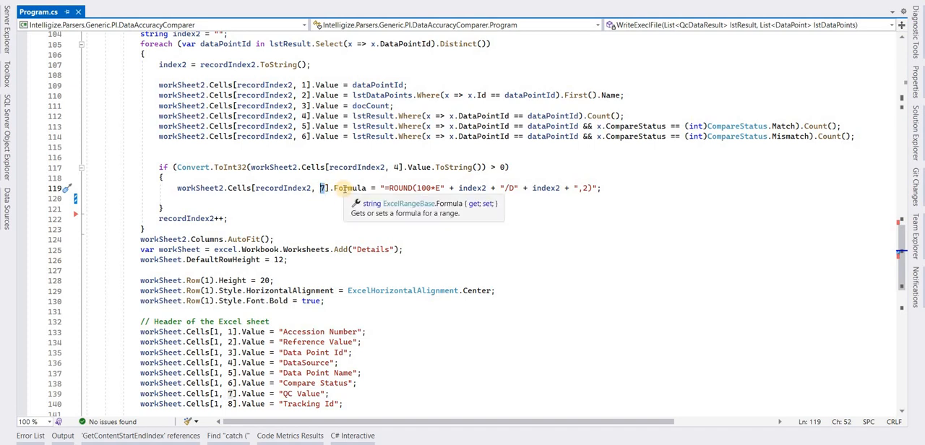
mouse_move(387, 188)
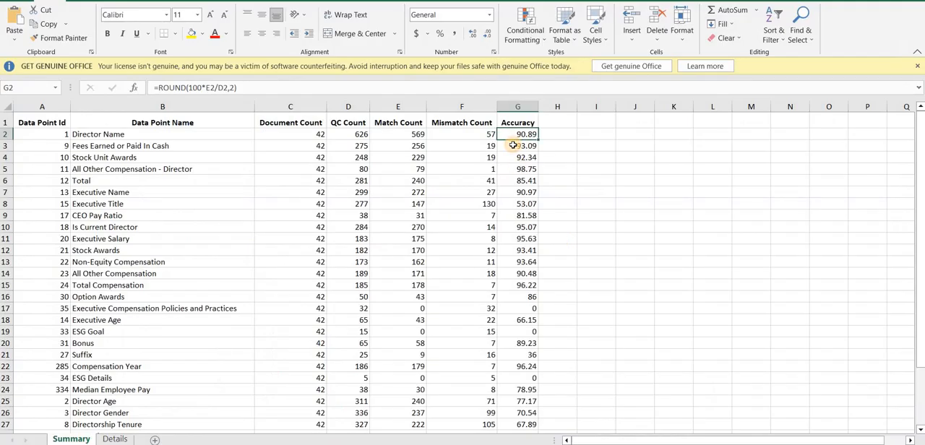
left_click(517, 156)
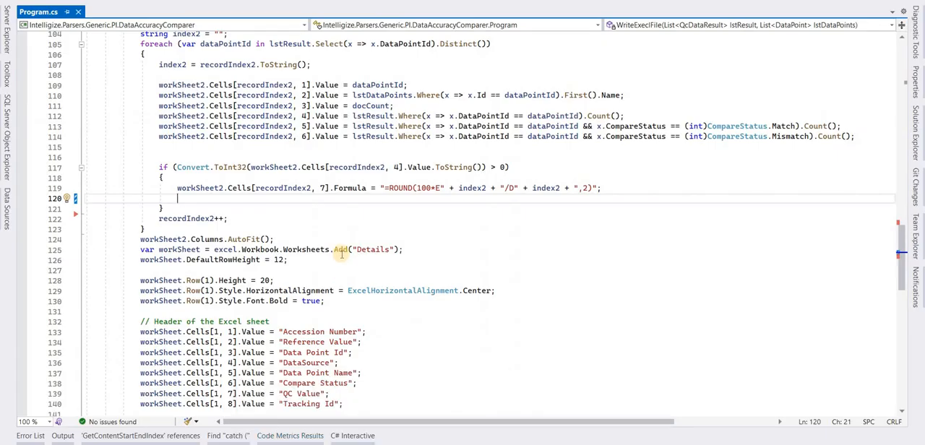
mouse_move(341, 248)
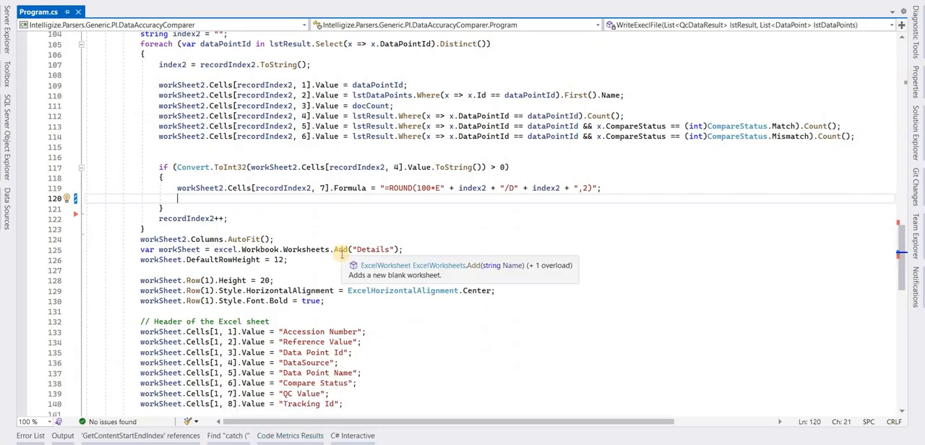